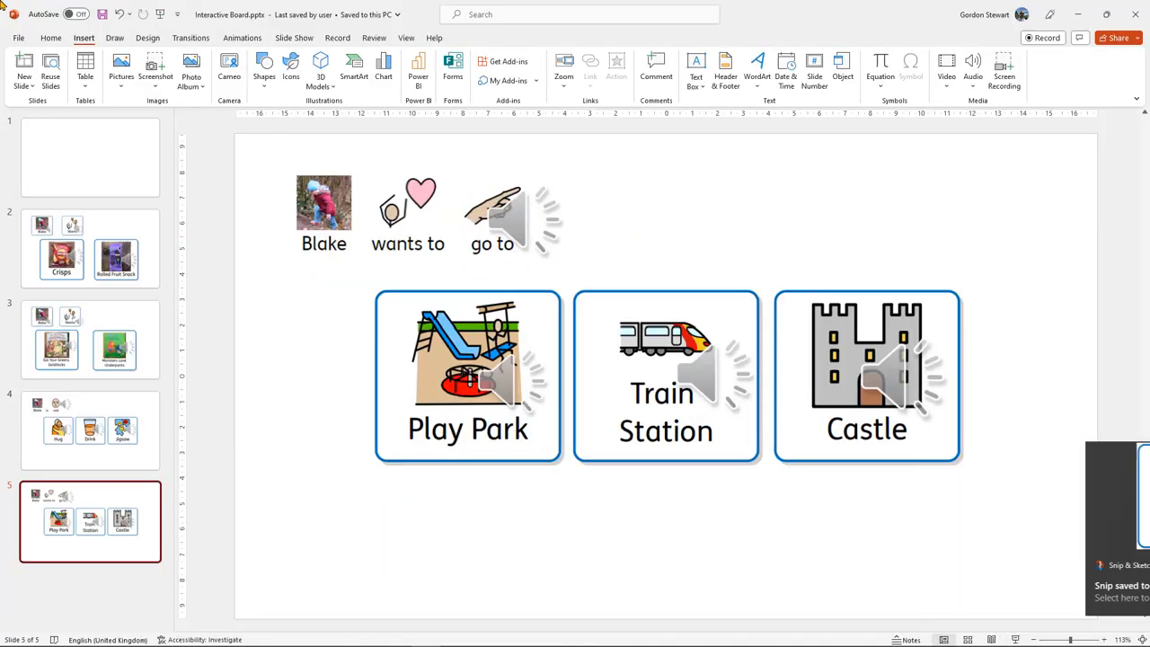
# On slide 1, move the pasted Crisps button to the left and enlarge it
pyautogui.click(89, 157)
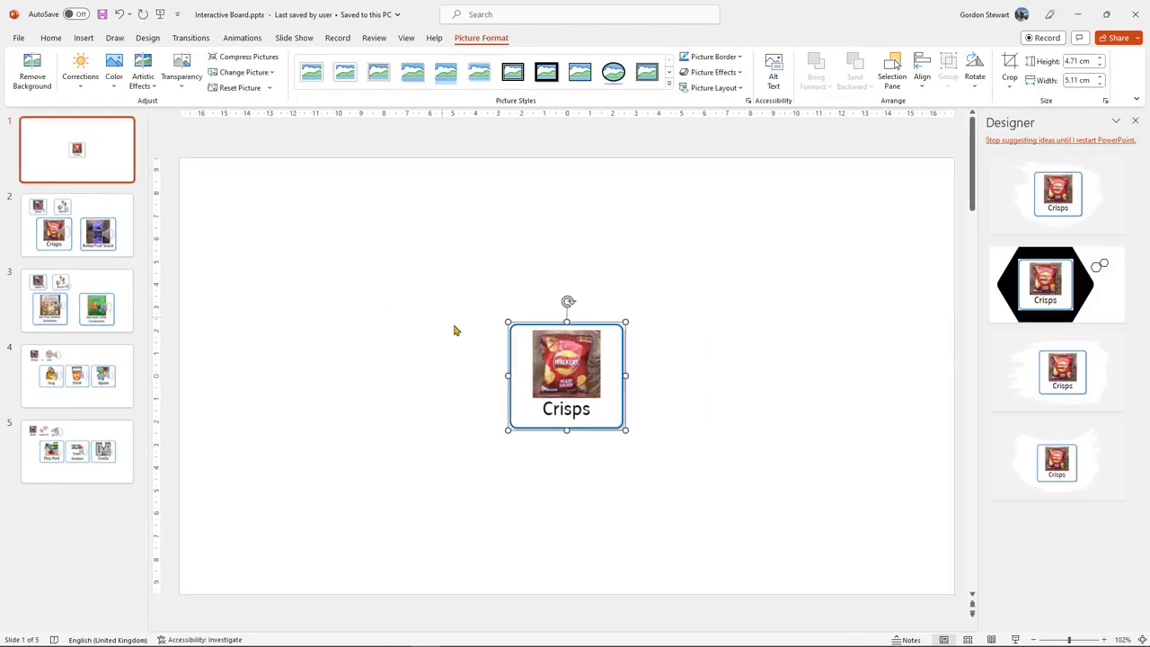
pyautogui.moveTo(566, 376); pyautogui.dragTo(333, 317)
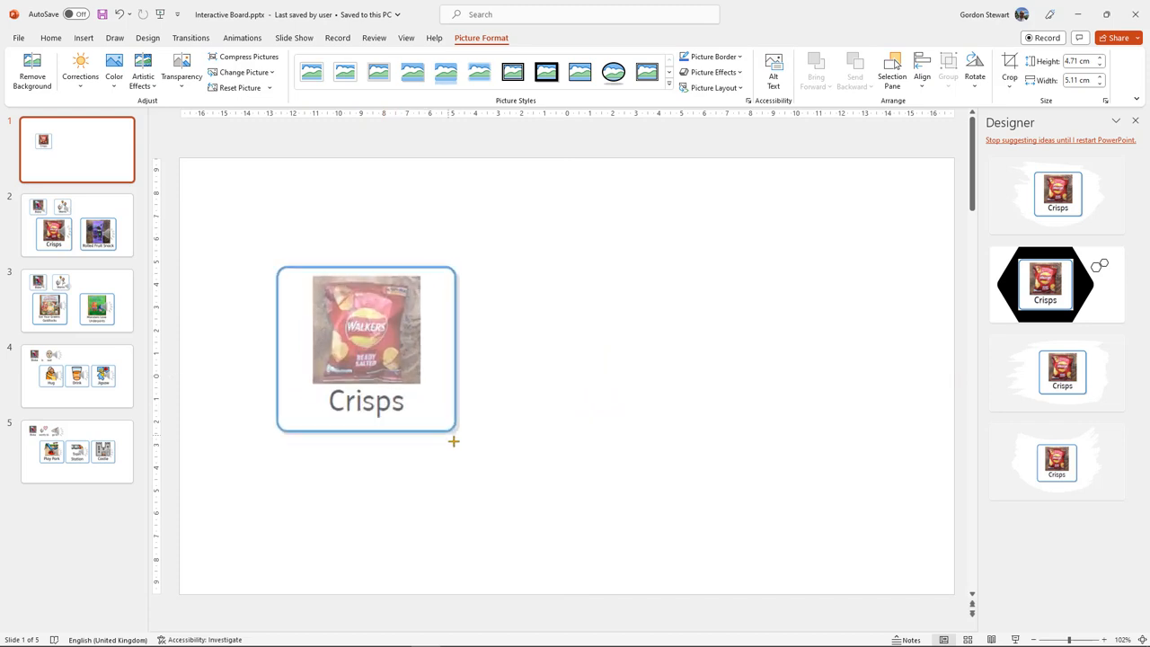
pyautogui.moveTo(454, 440); pyautogui.dragTo(491, 463)
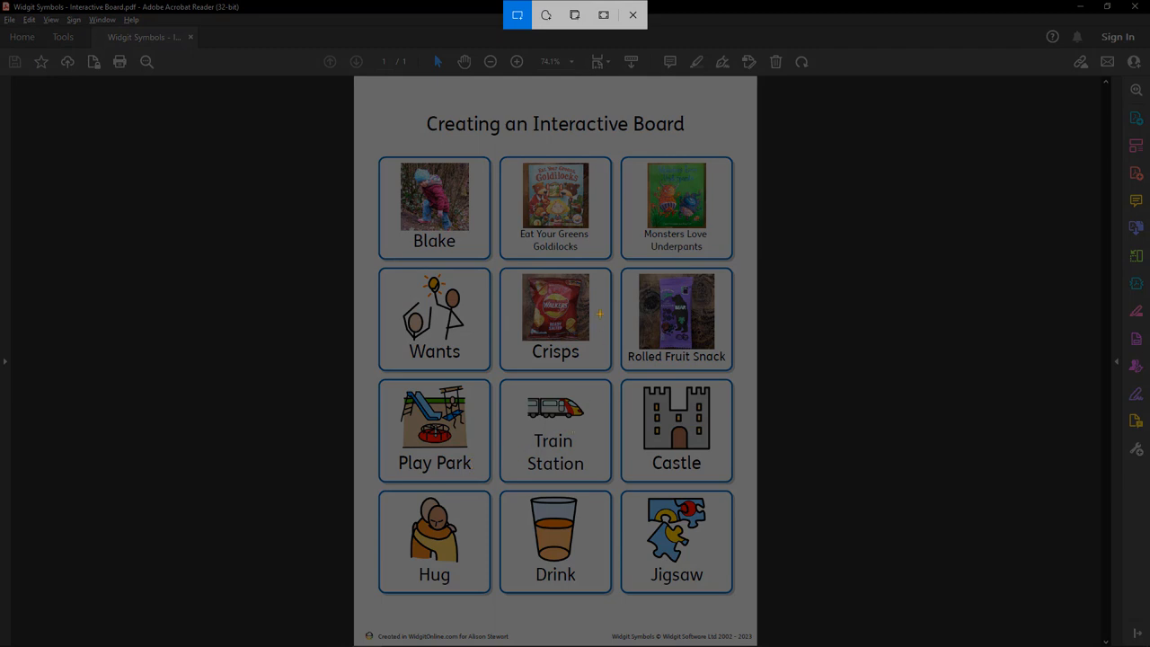
pyautogui.moveTo(620, 268)
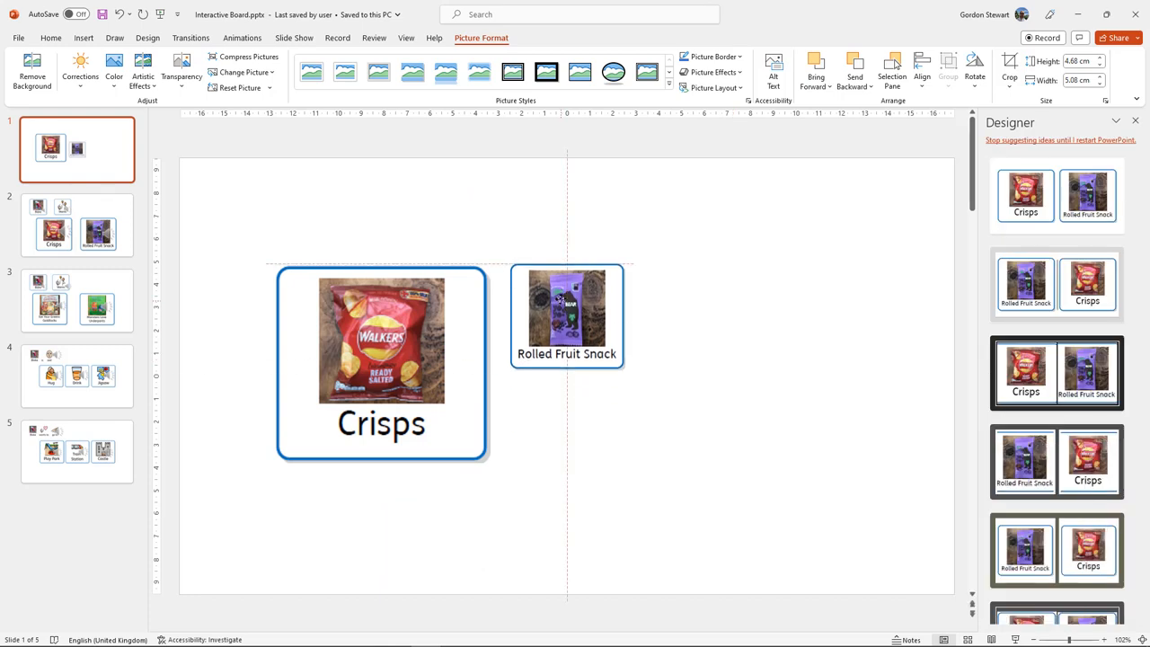
# Resize the Rolled Fruit Snack button to Crisps' size and align it to Crisps' right
pyautogui.click(566, 315)
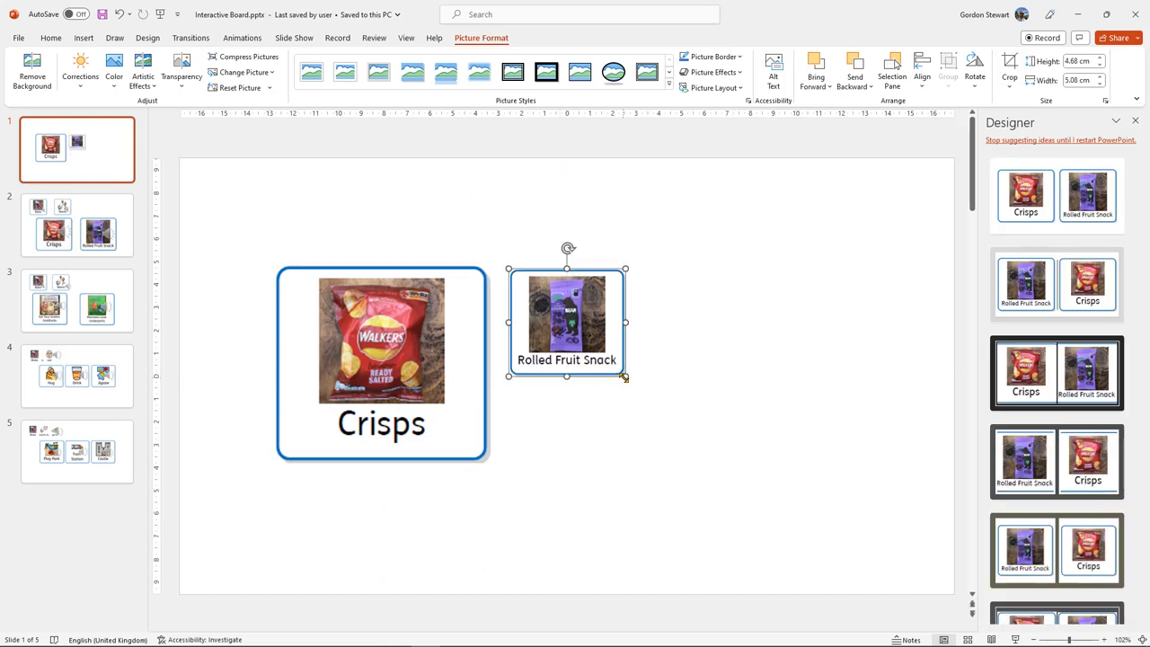
pyautogui.moveTo(624, 378); pyautogui.dragTo(679, 464)
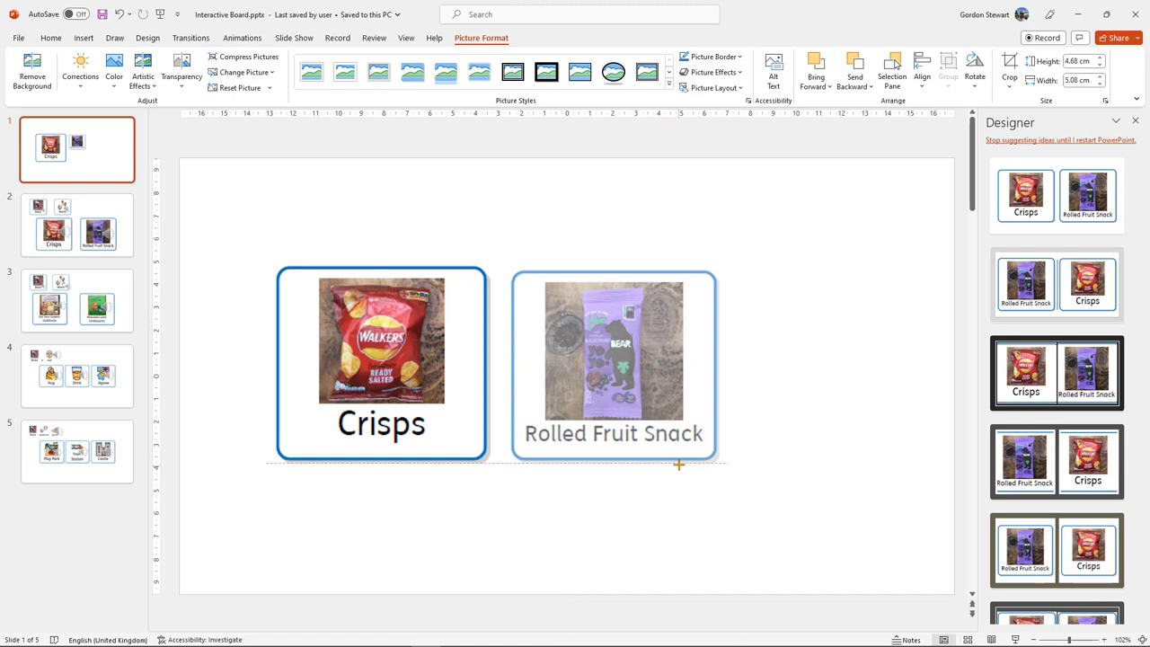
pyautogui.click(613, 350)
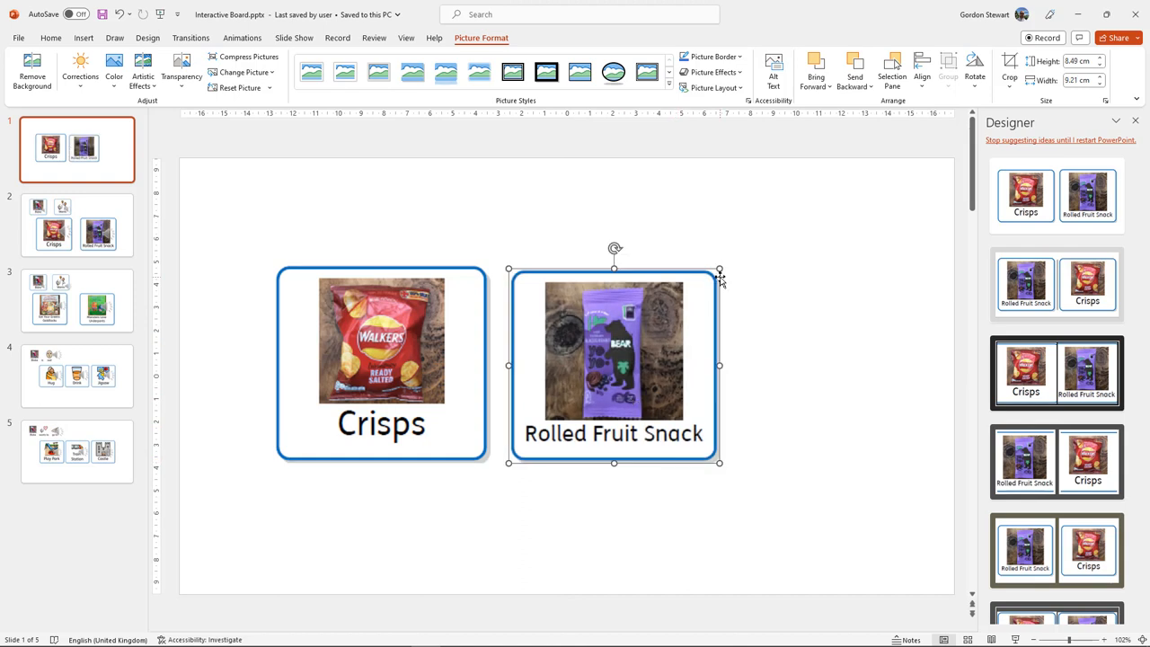
pyautogui.moveTo(719, 272); pyautogui.dragTo(725, 263)
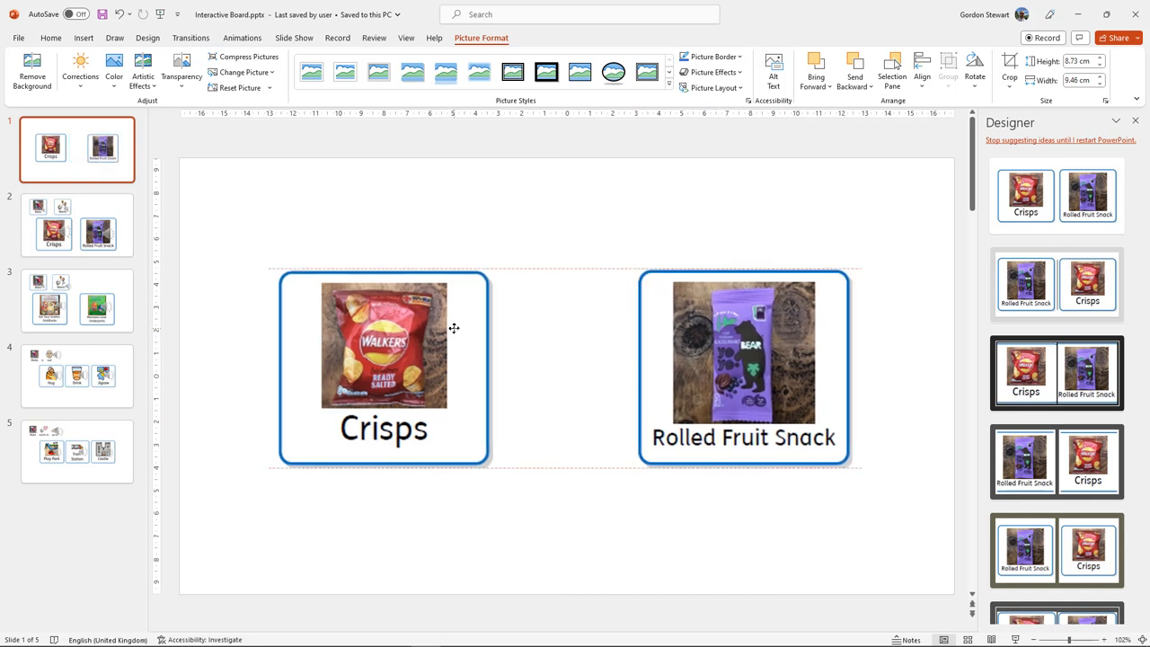
pyautogui.click(383, 368)
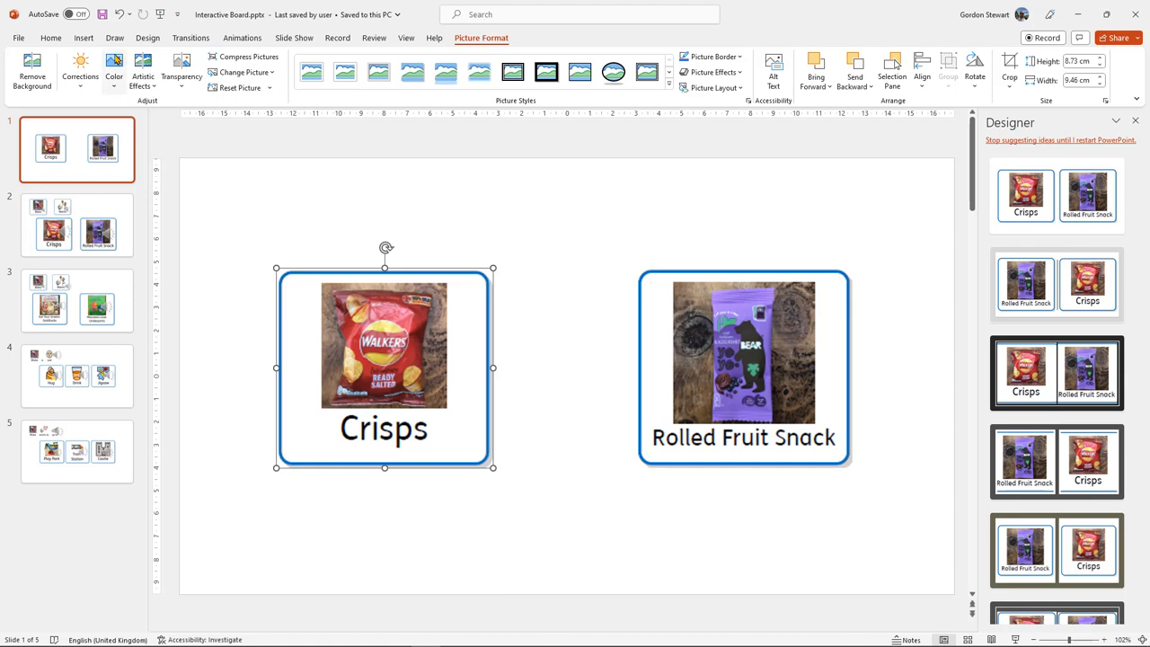
# Record an audio clip named 'Crisps' and insert it onto slide 1
pyautogui.click(84, 38)
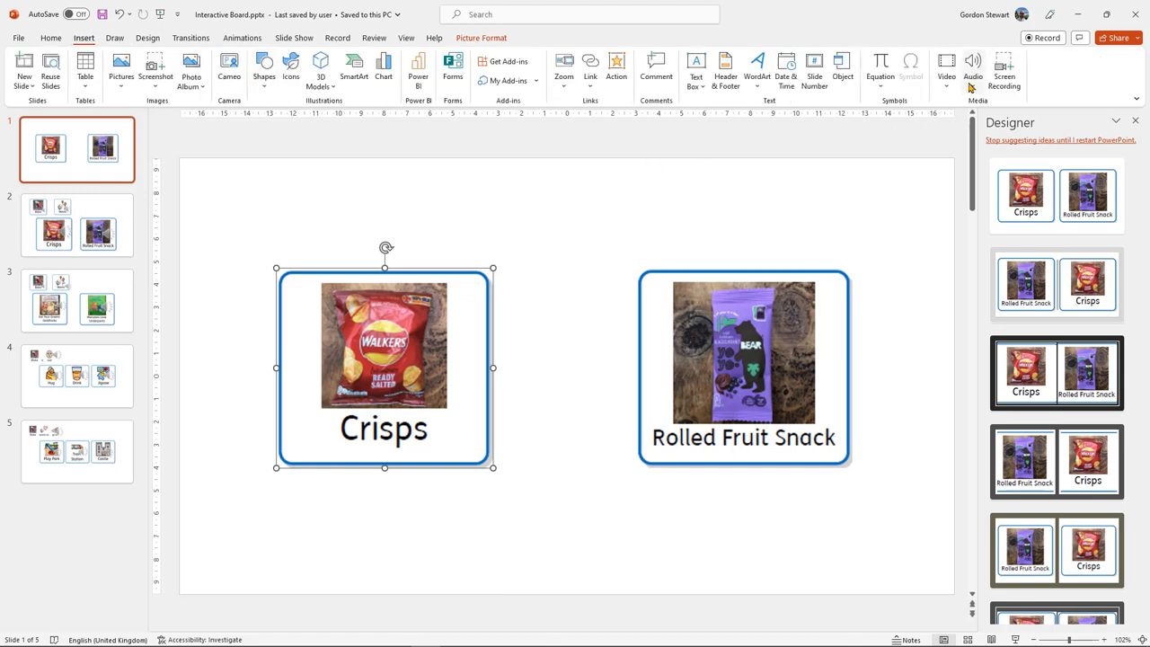
pyautogui.click(973, 70)
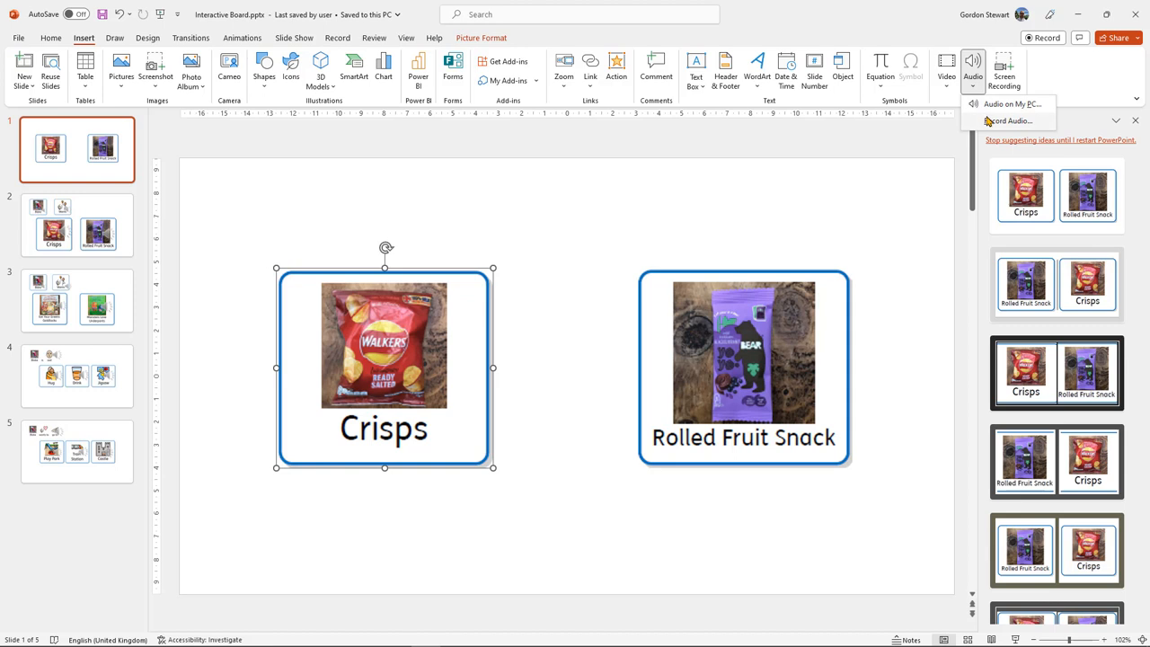
pyautogui.click(1007, 120)
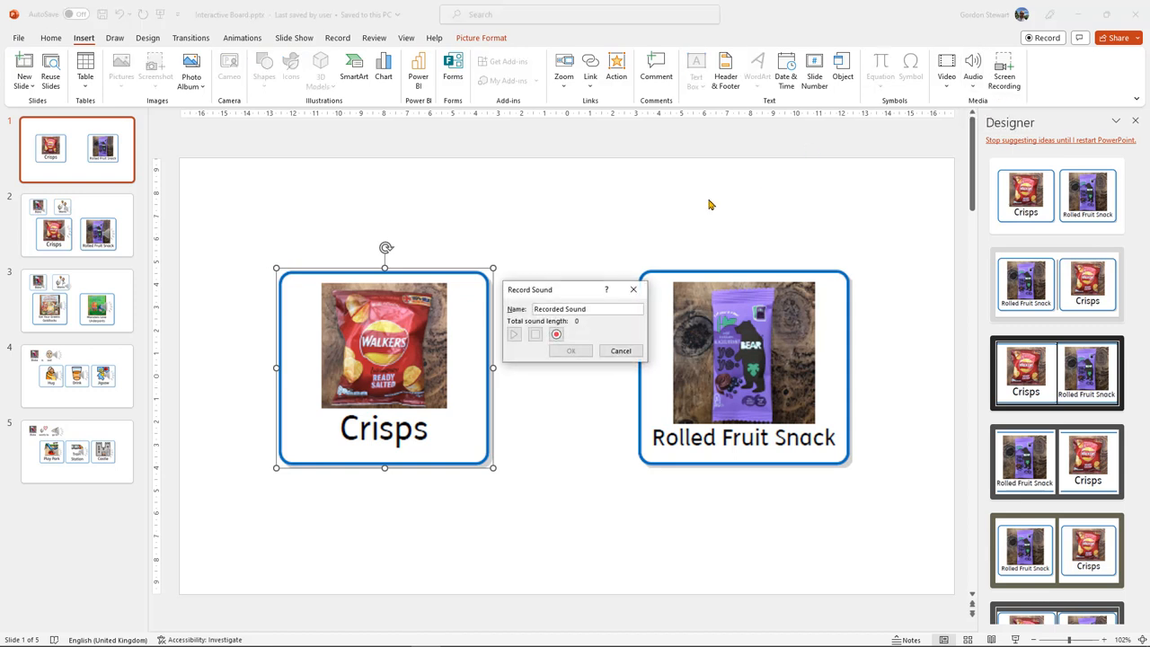
pyautogui.tripleClick(585, 309)
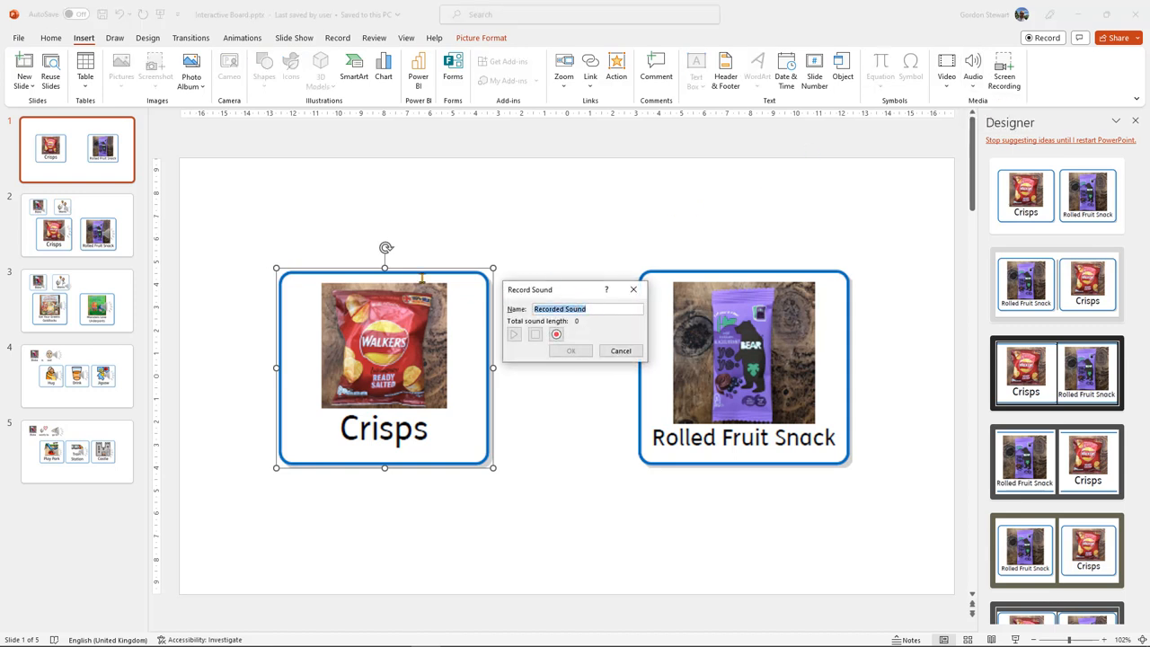
pyautogui.write('Crisps')
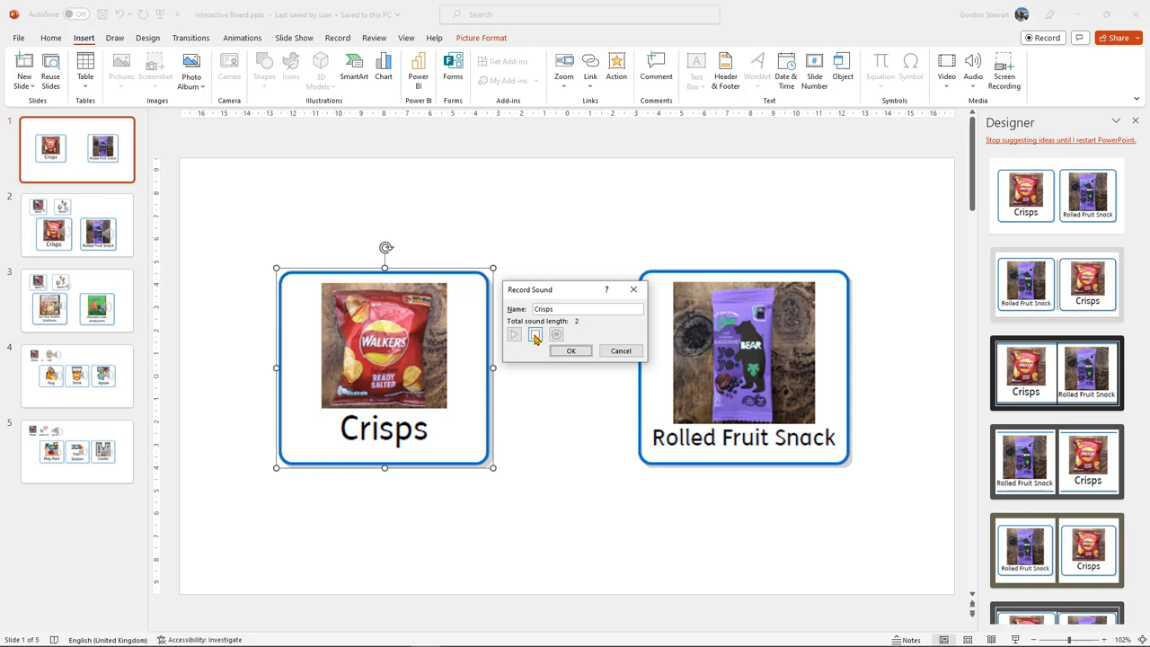
pyautogui.click(514, 334)
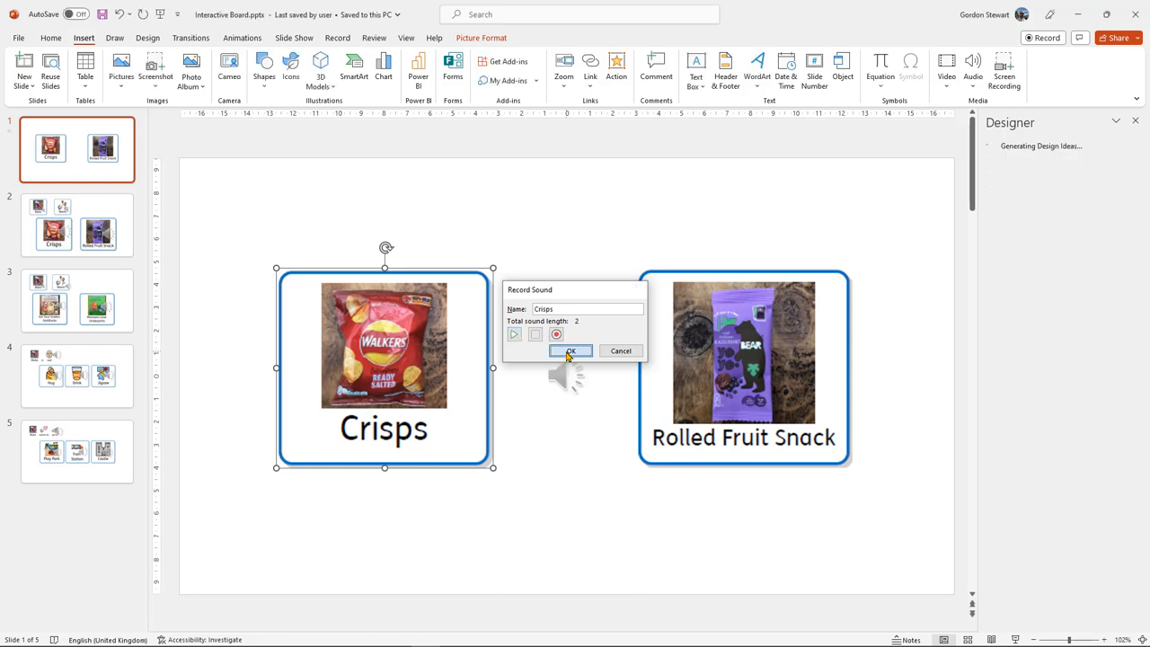
pyautogui.click(571, 350)
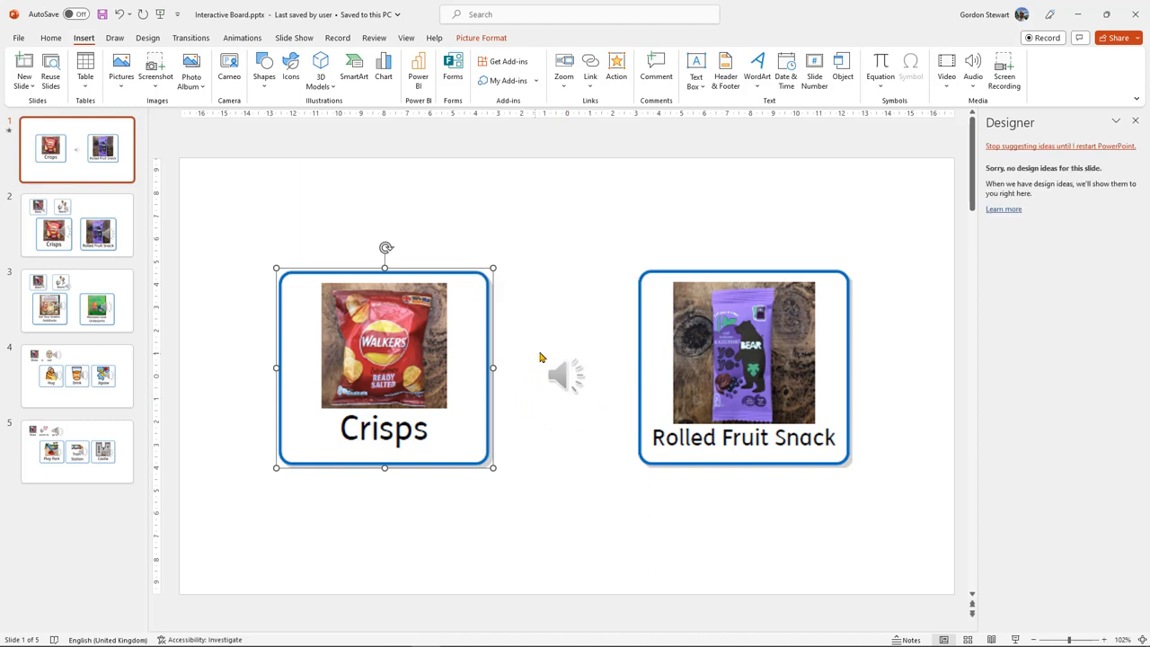
# Move the Crisps speaker icon onto the Crisps button and group the two
pyautogui.click(564, 376)
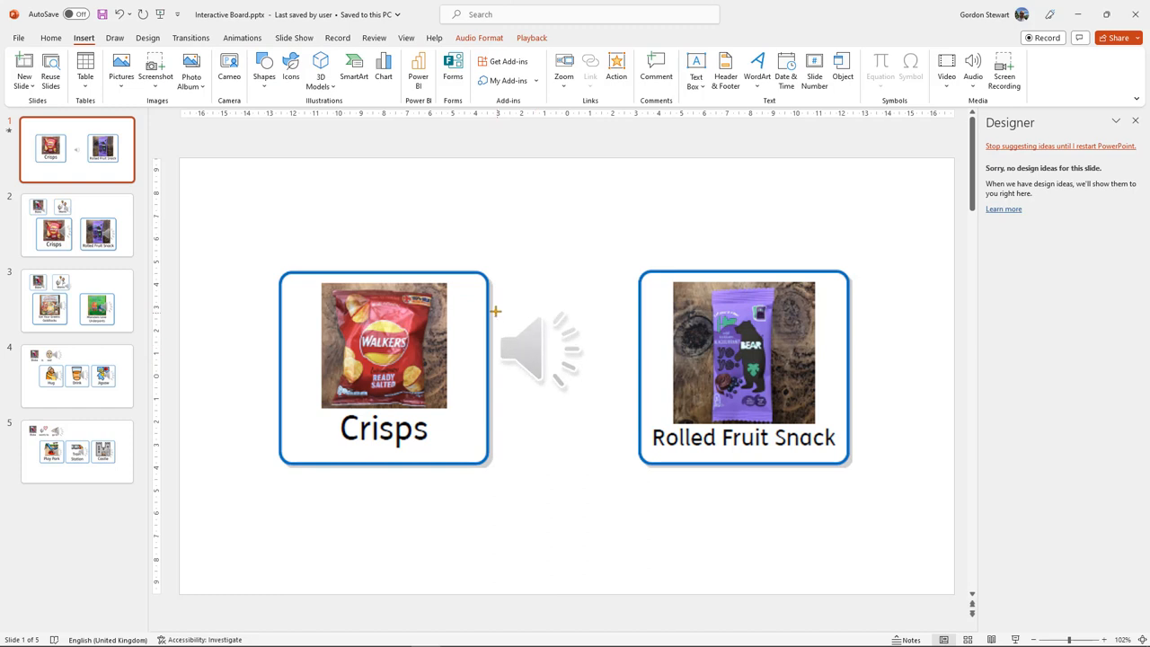
pyautogui.moveTo(539, 350); pyautogui.dragTo(441, 351)
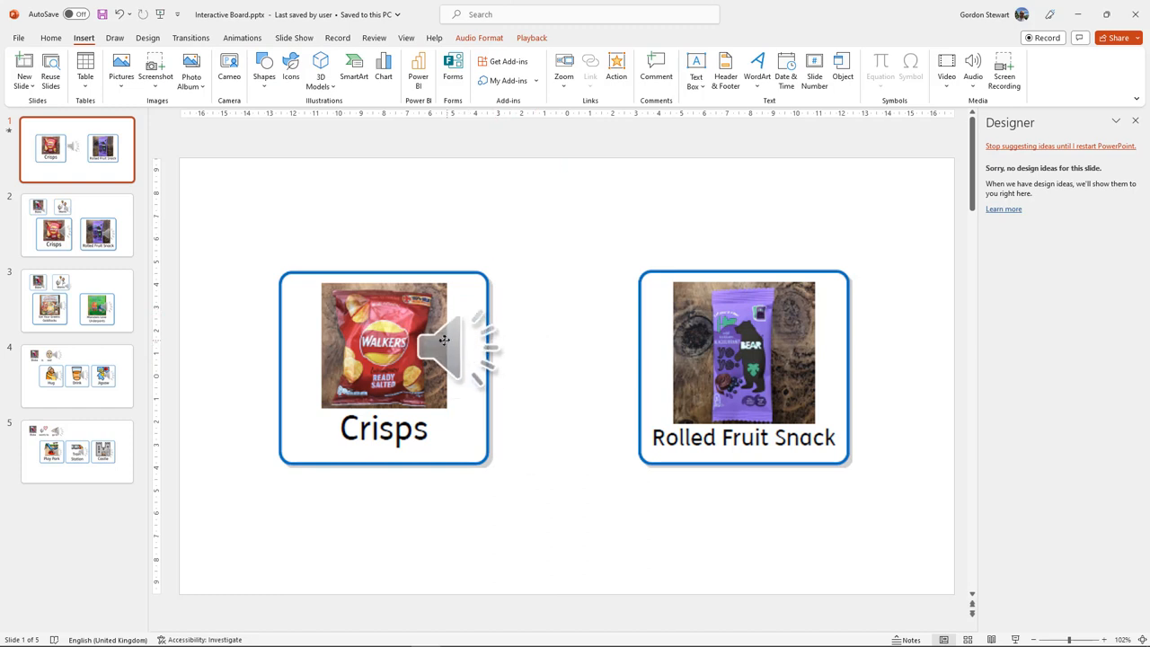
pyautogui.click(441, 350)
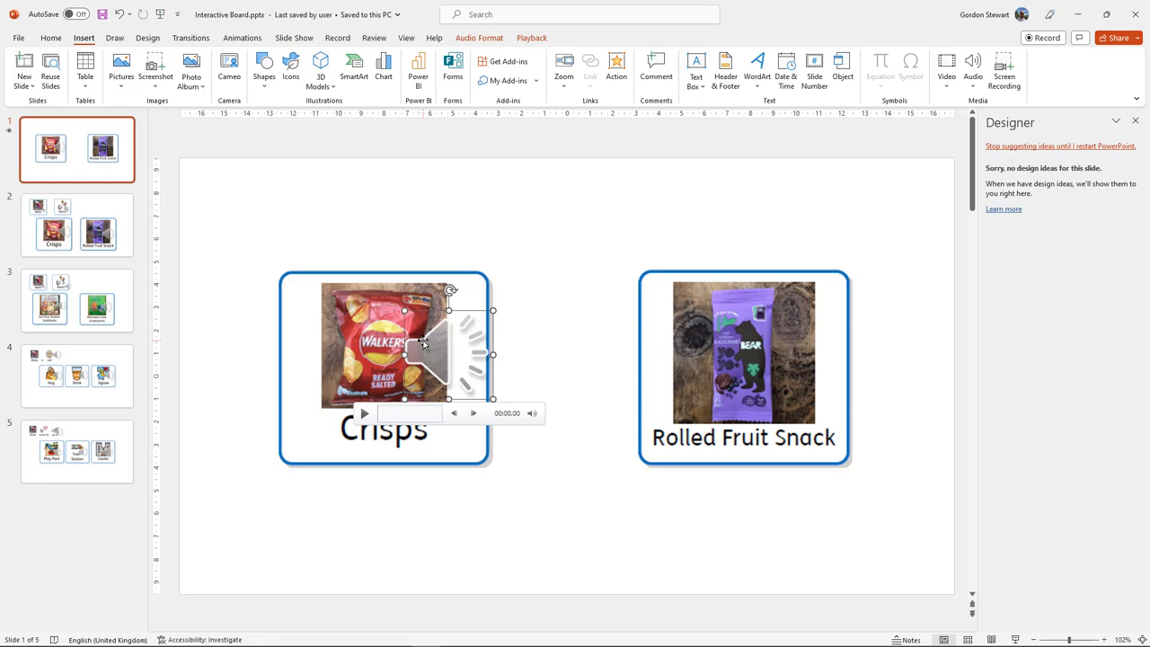
pyautogui.click(252, 229)
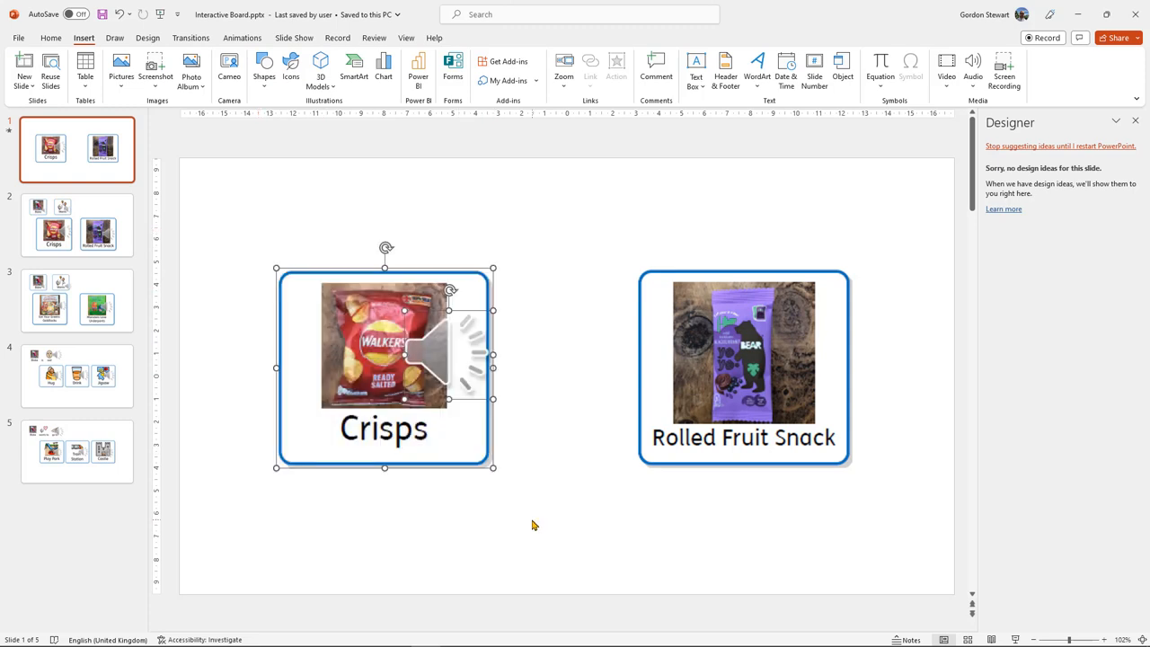
pyautogui.moveTo(461, 448)
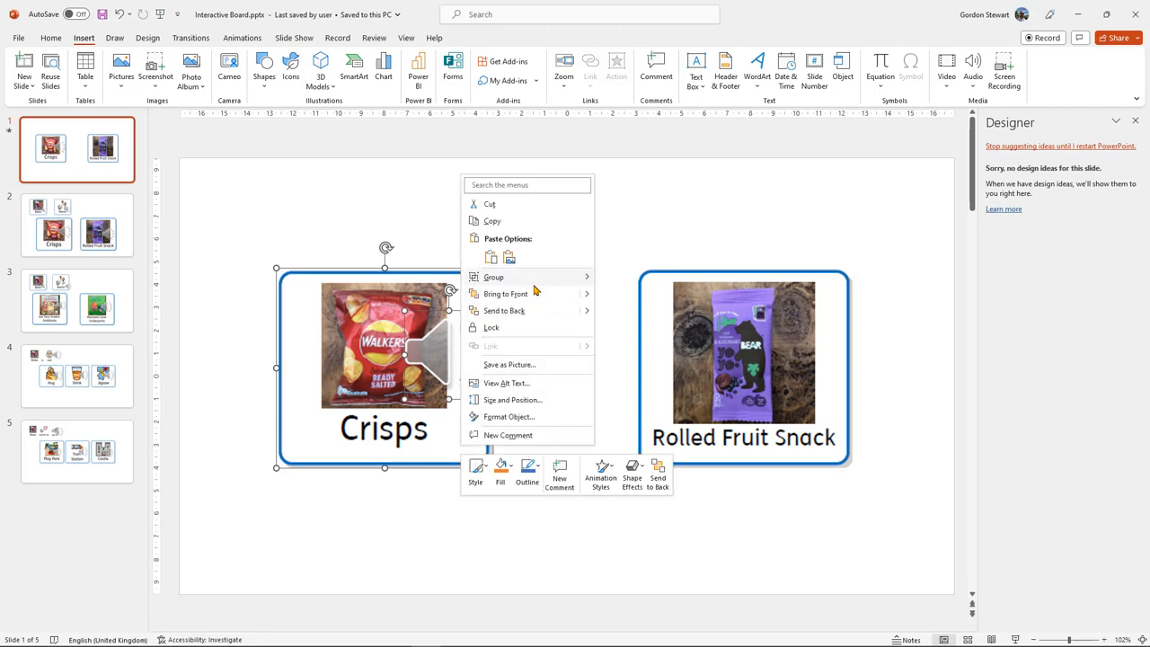
pyautogui.click(620, 288)
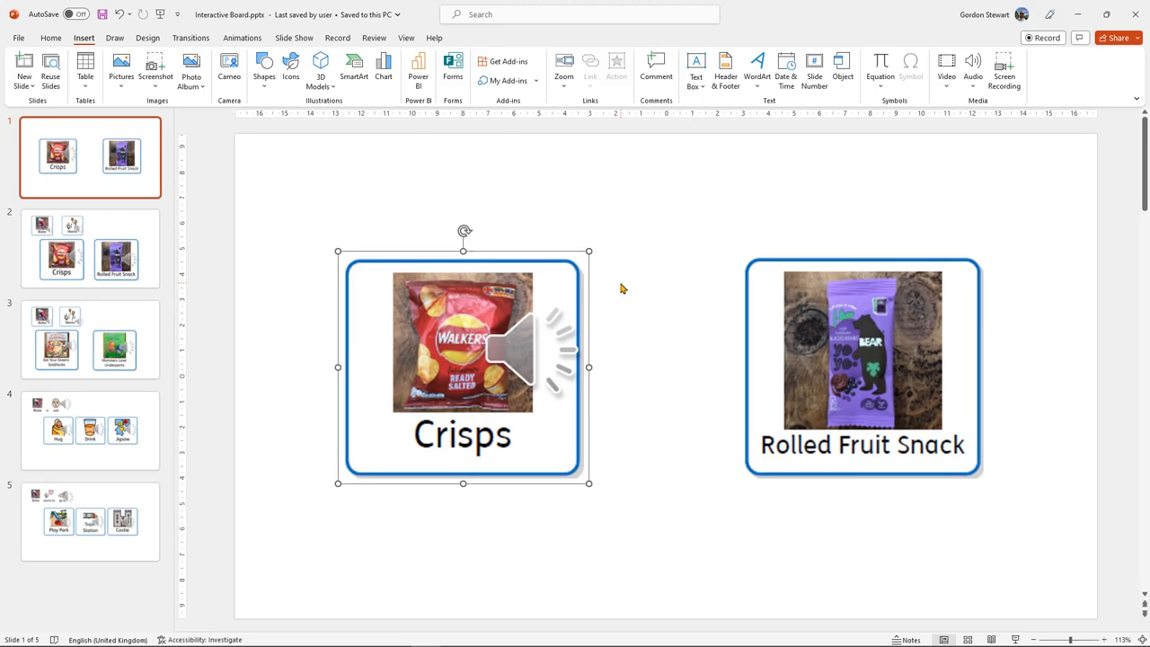
pyautogui.moveTo(827, 194)
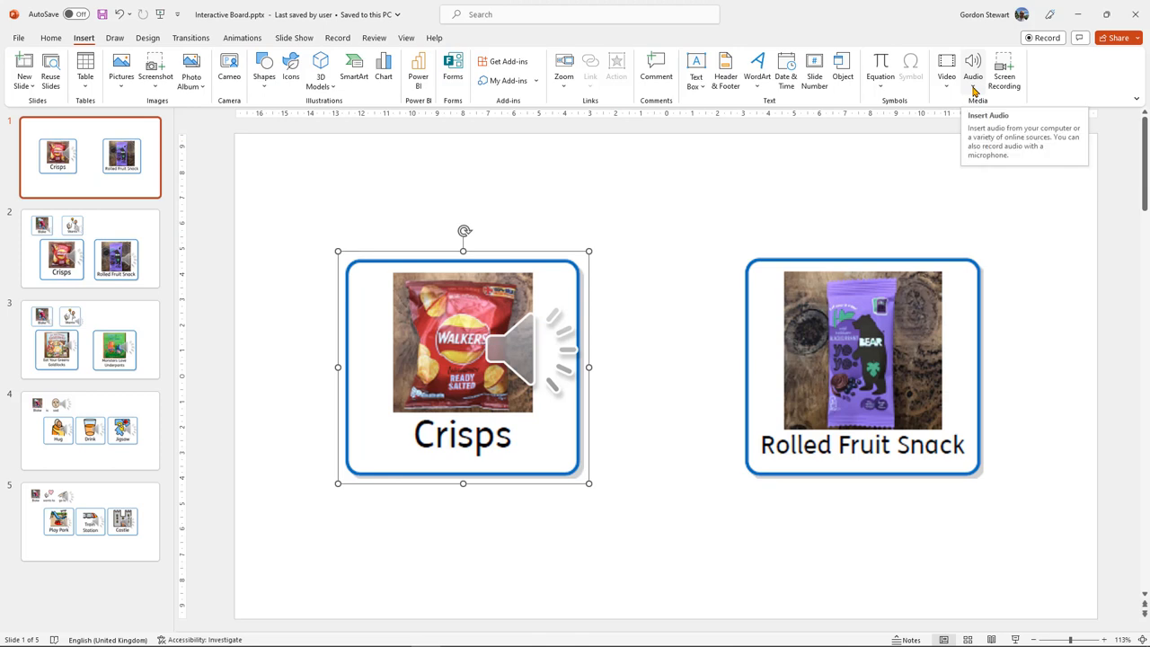
# Record an audio clip named 'Fruit' and insert it onto the slide
pyautogui.click(973, 70)
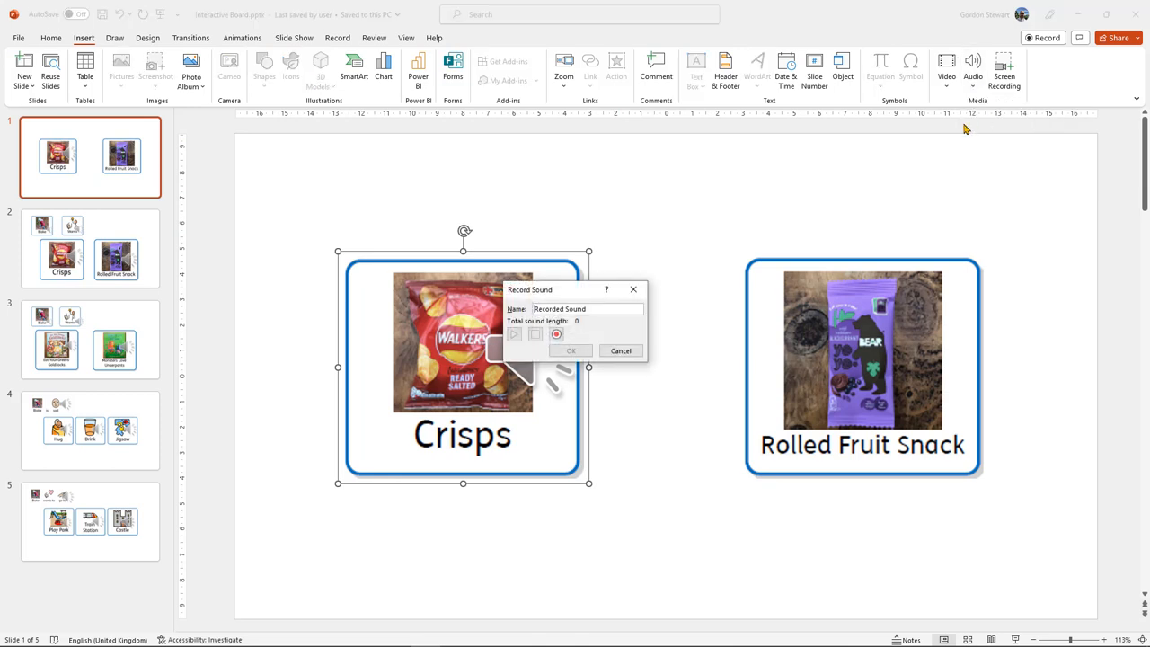
pyautogui.tripleClick(586, 308)
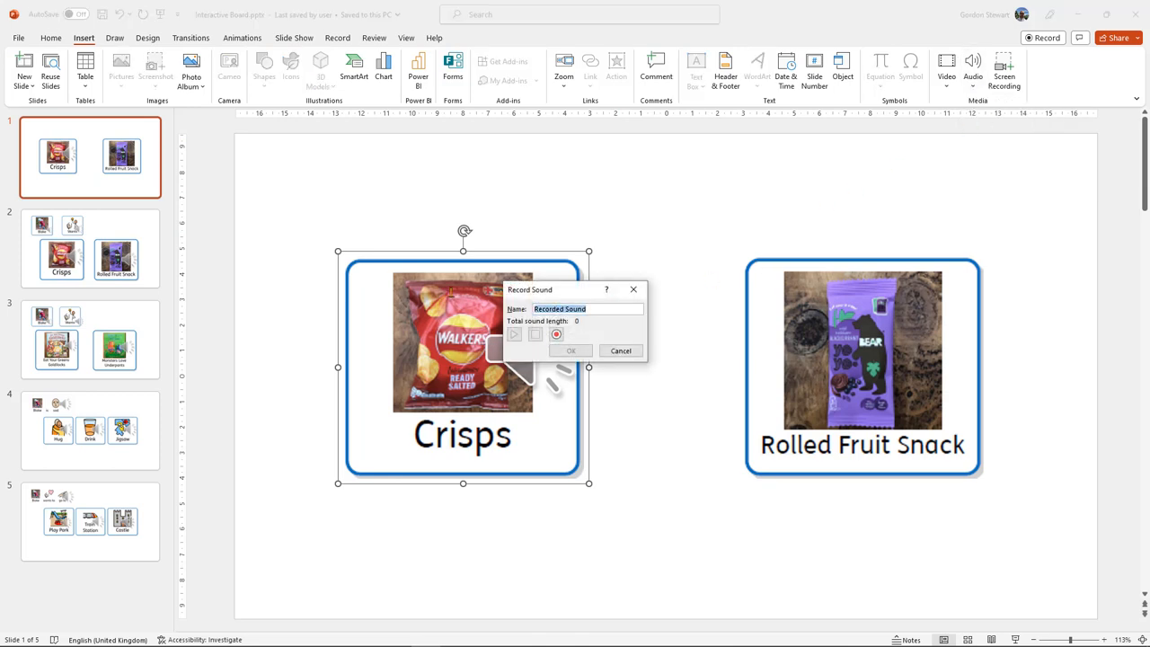
pyautogui.write('Fruit')
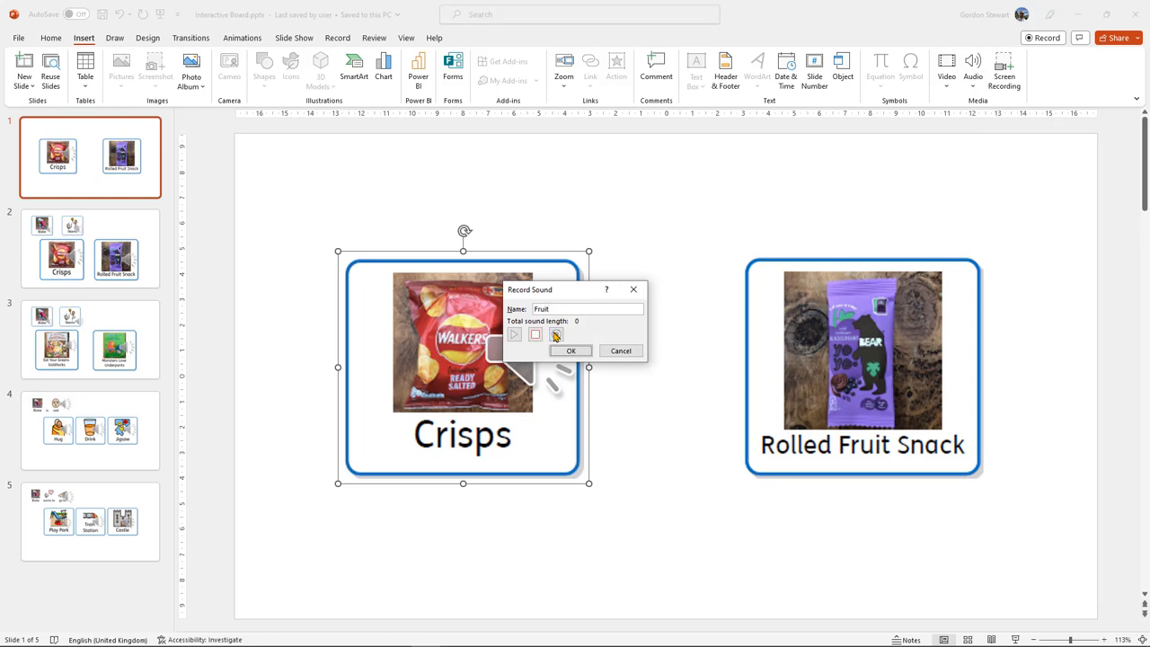
pyautogui.click(557, 334)
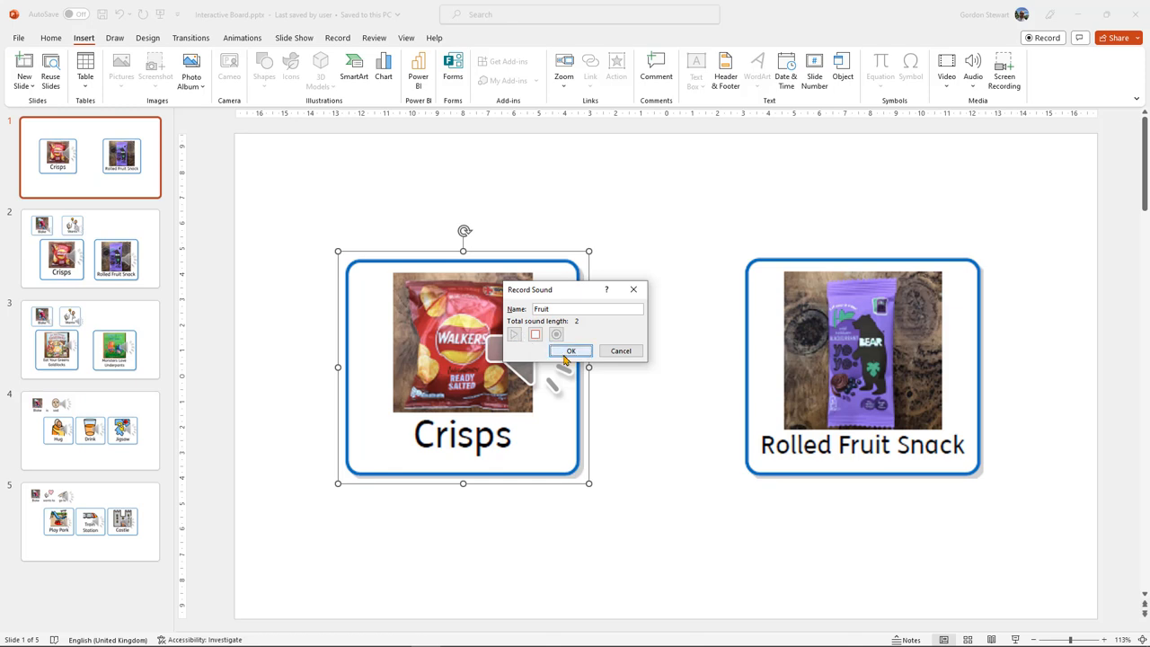
pyautogui.click(571, 351)
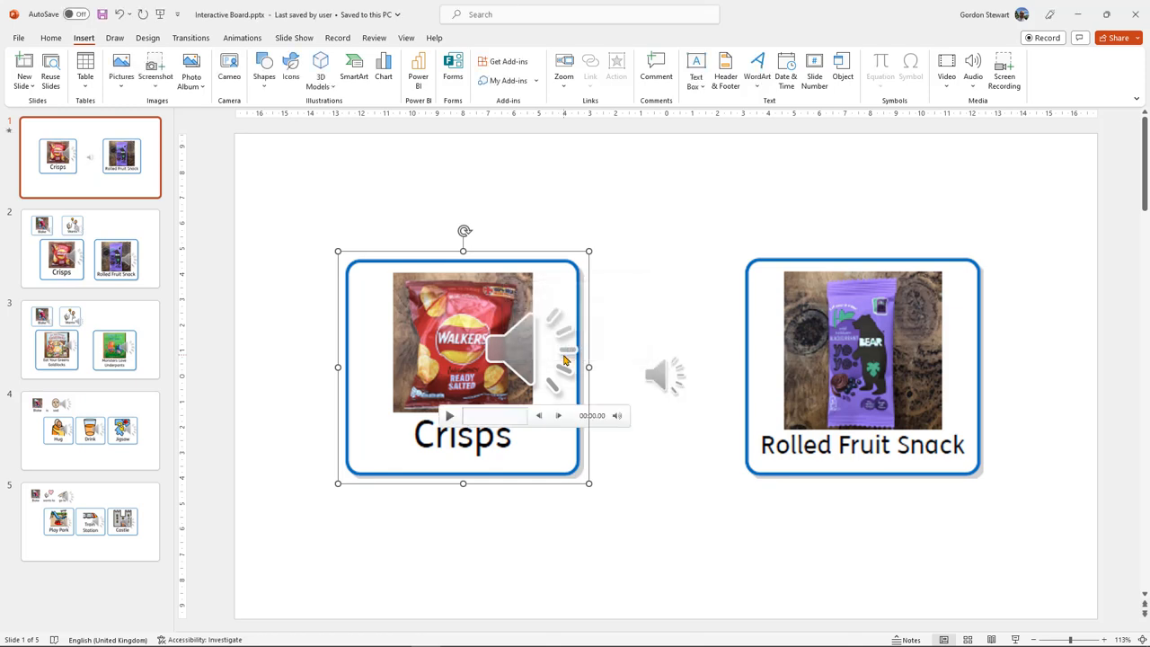
# Enlarge the Fruit speaker icon and place it on the Rolled Fruit Snack button
pyautogui.click(665, 376)
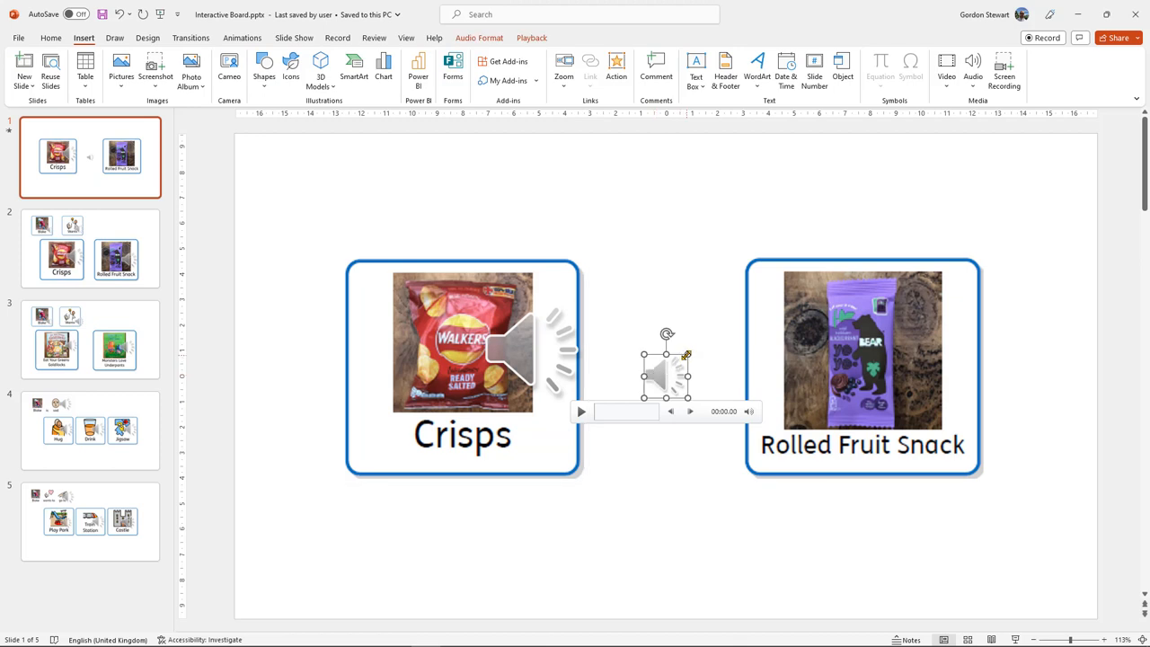
pyautogui.moveTo(665, 376); pyautogui.dragTo(697, 344)
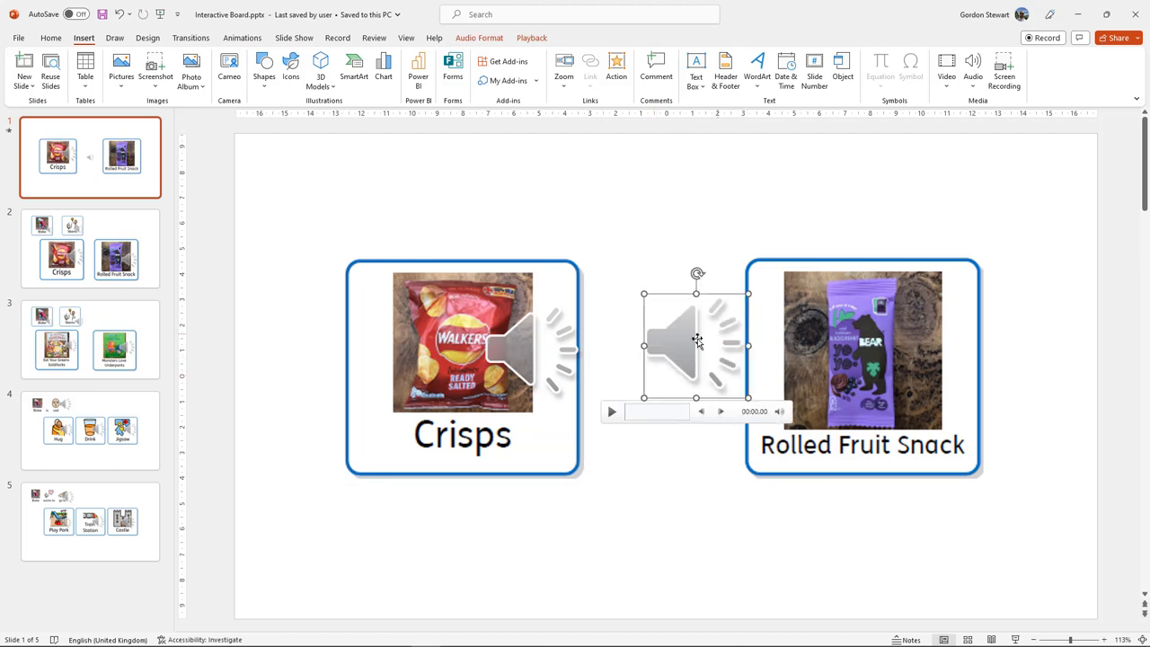
pyautogui.moveTo(696, 346); pyautogui.dragTo(908, 364)
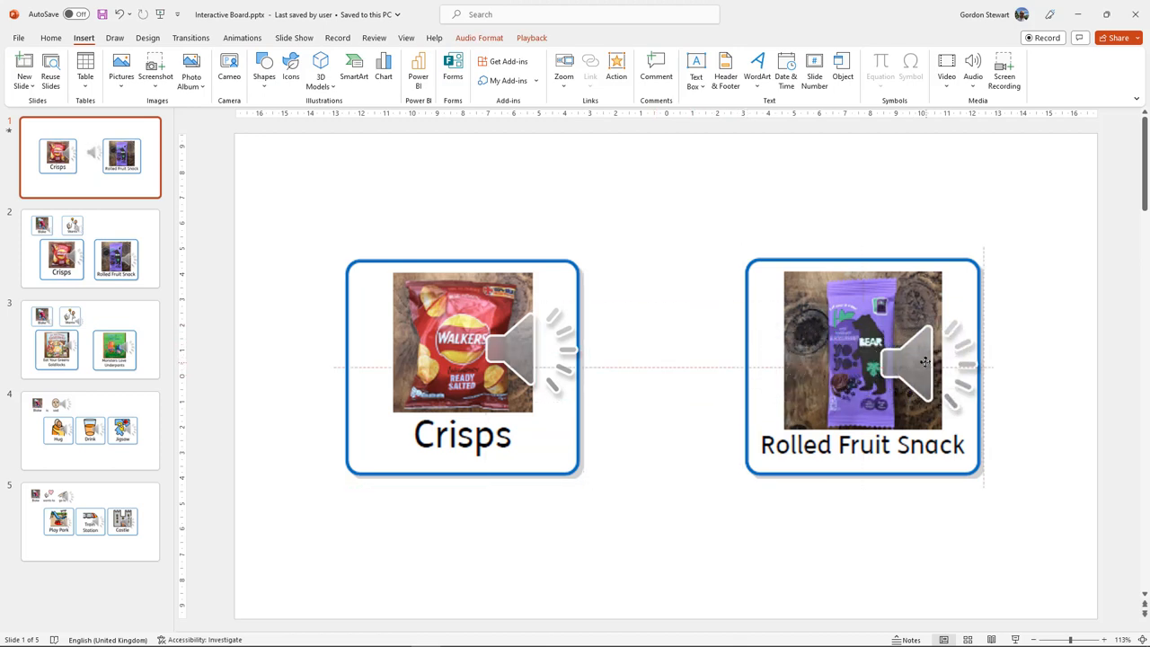
pyautogui.click(925, 362)
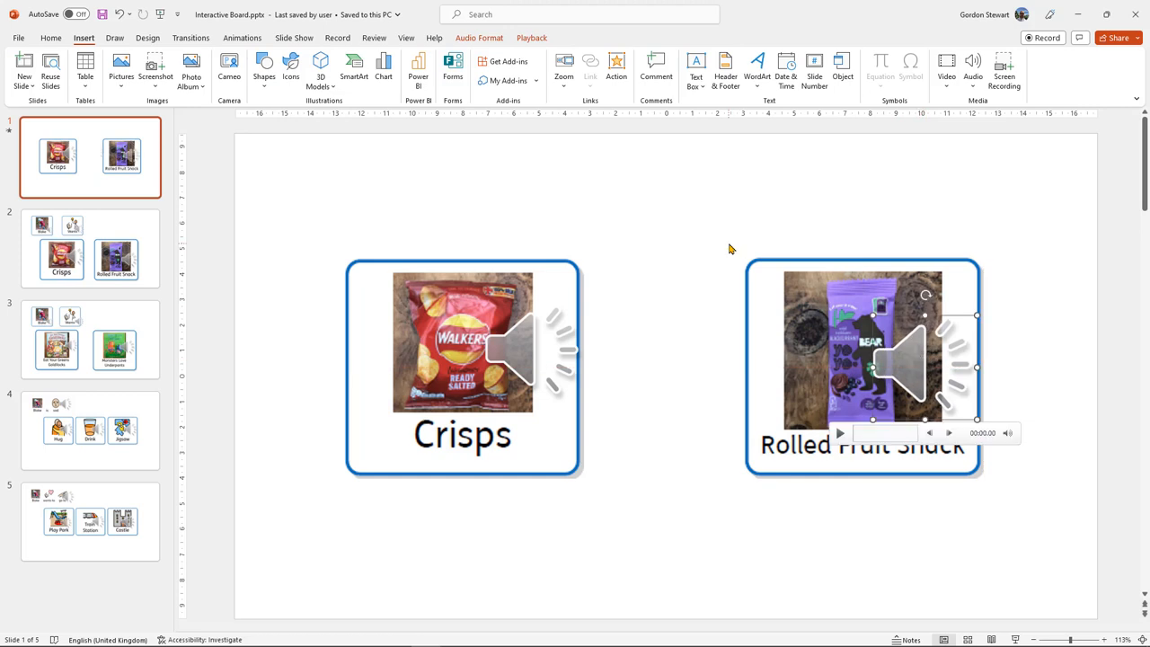
pyautogui.moveTo(724, 241)
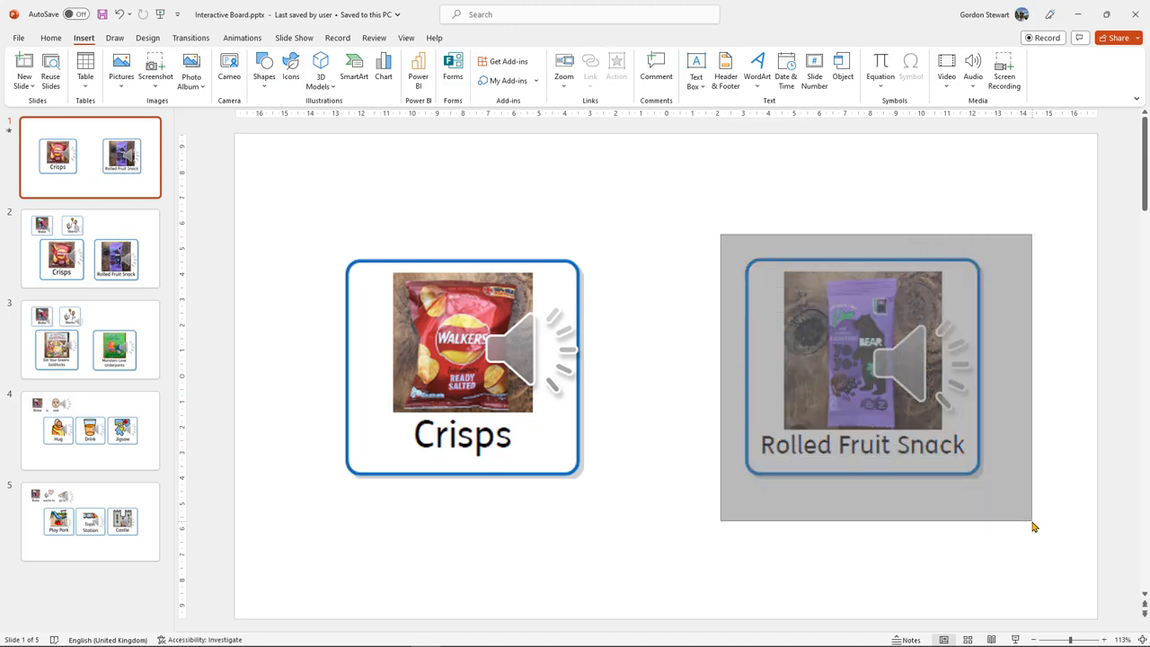
# Group the Rolled Fruit Snack button with its speaker icon
pyautogui.click(863, 368)
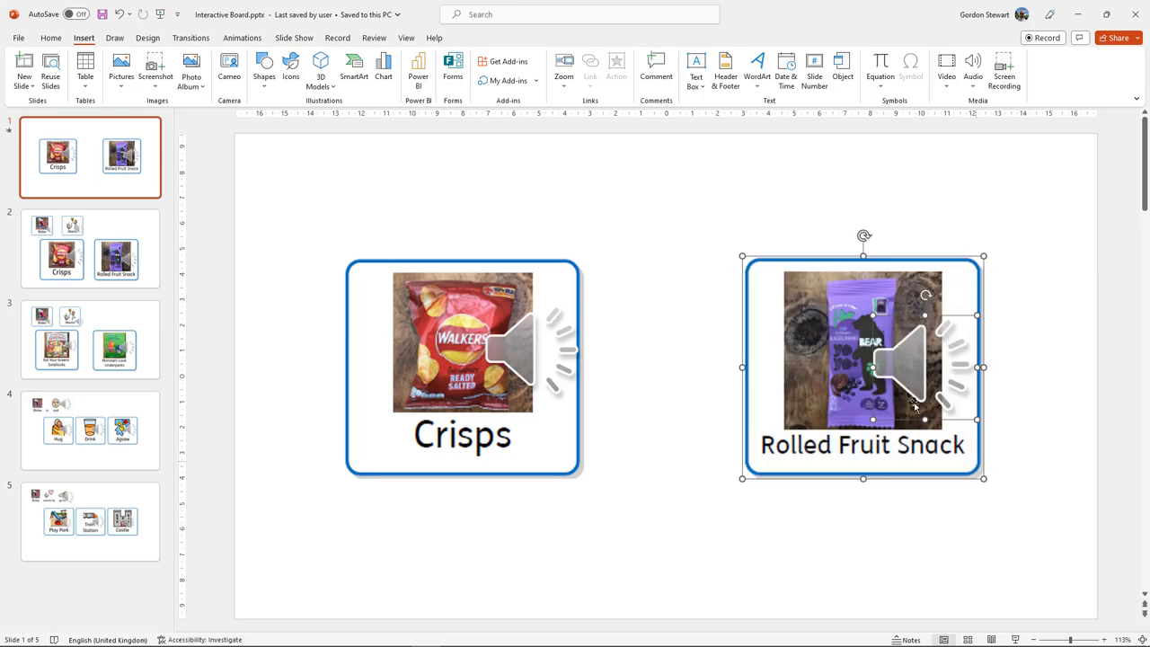
pyautogui.rightClick(915, 405)
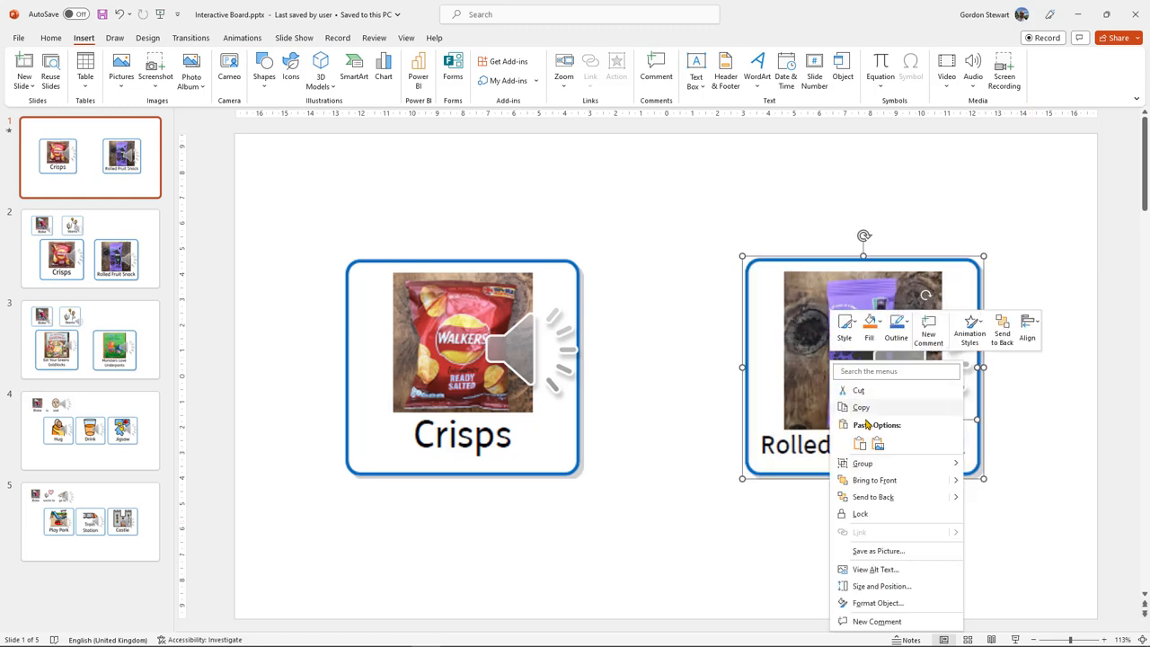
pyautogui.moveTo(861, 463)
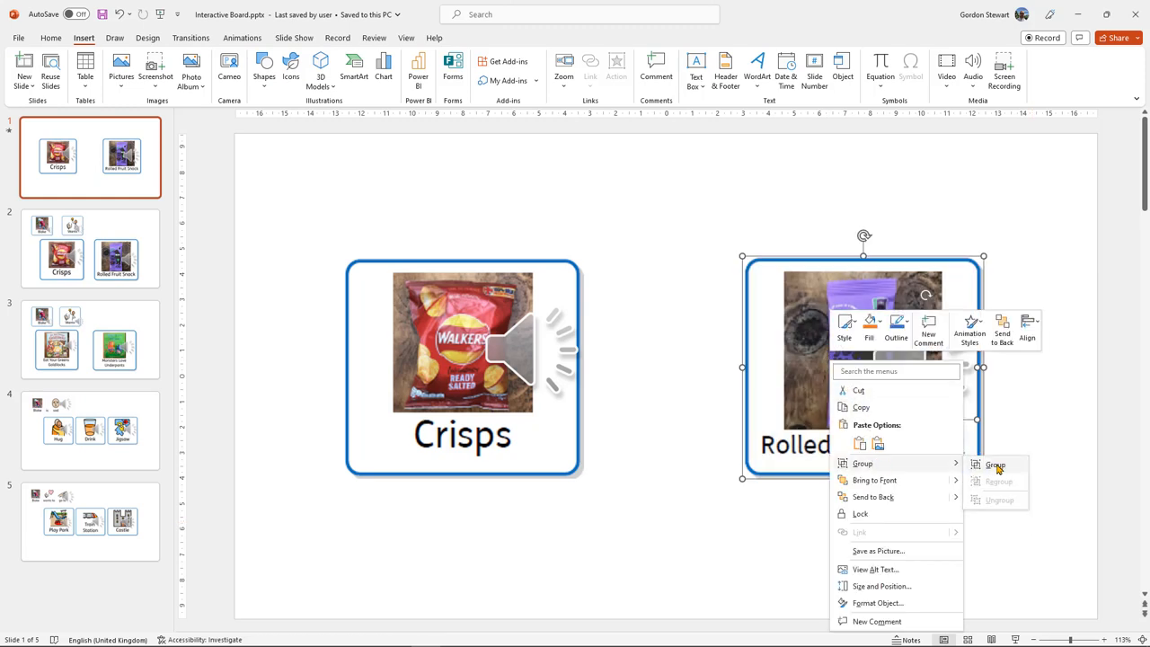
pyautogui.click(996, 466)
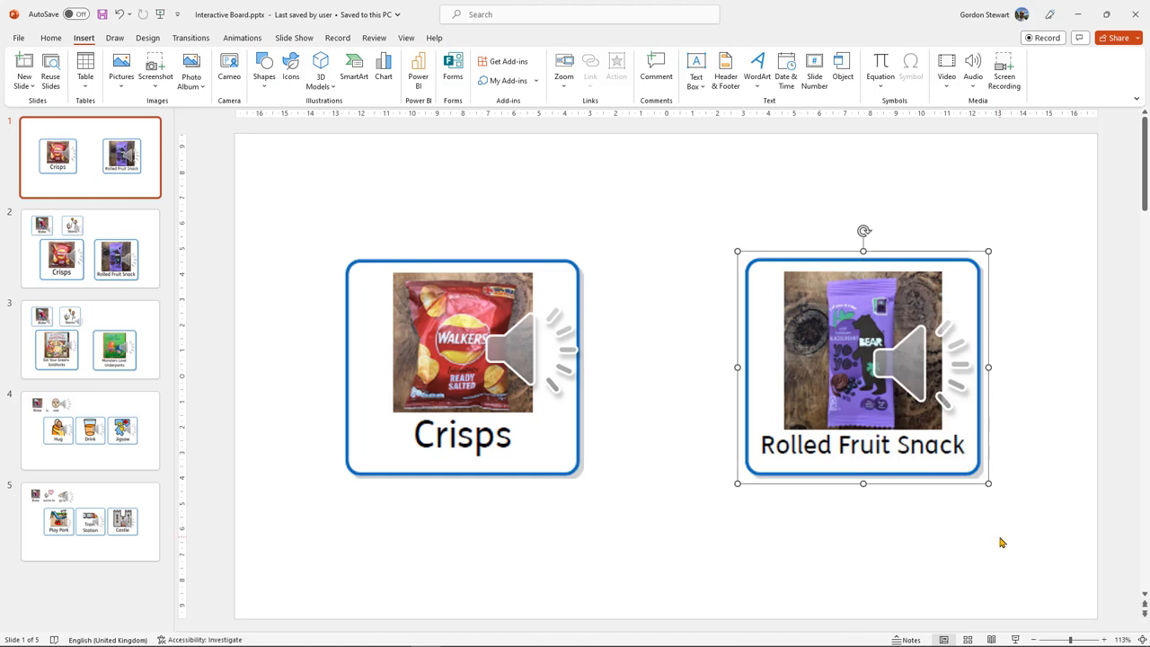
pyautogui.moveTo(1014, 633)
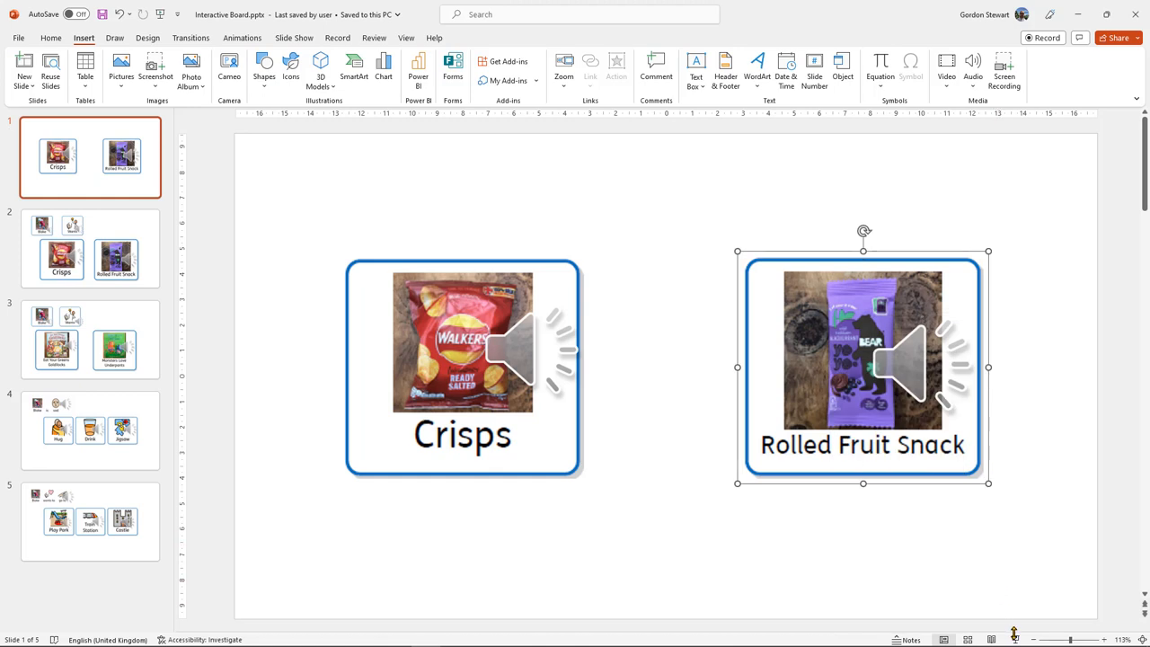
pyautogui.press('F5')
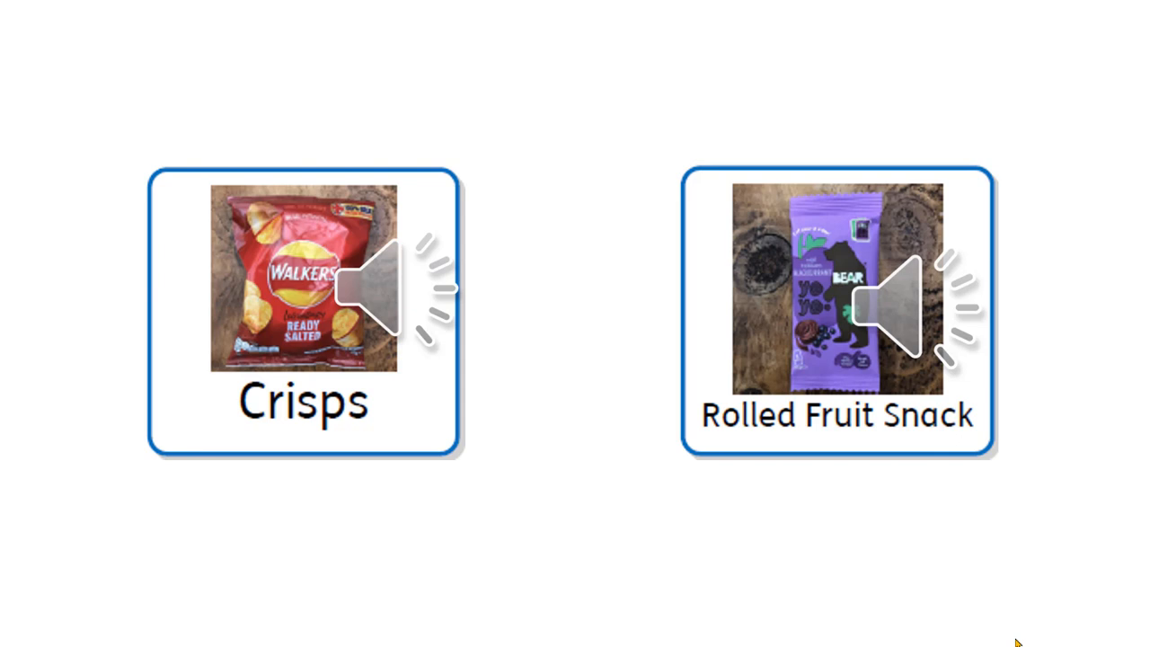
pyautogui.moveTo(450, 411)
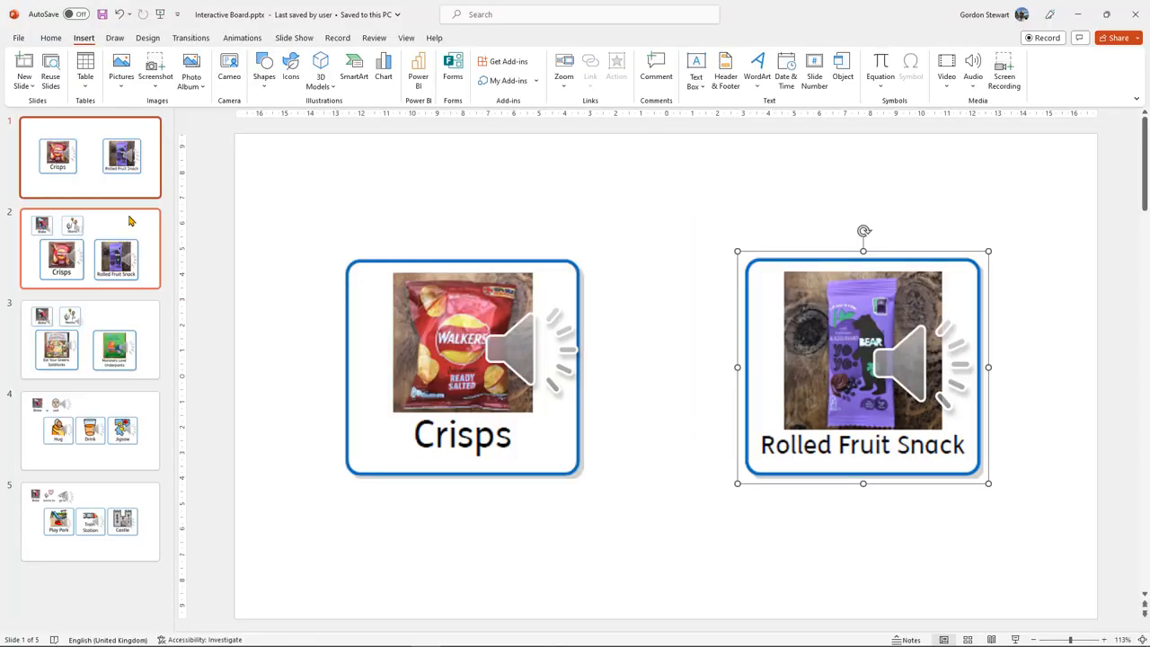
# Present the board slides and play the recorded 'Wants' sound
pyautogui.click(89, 249)
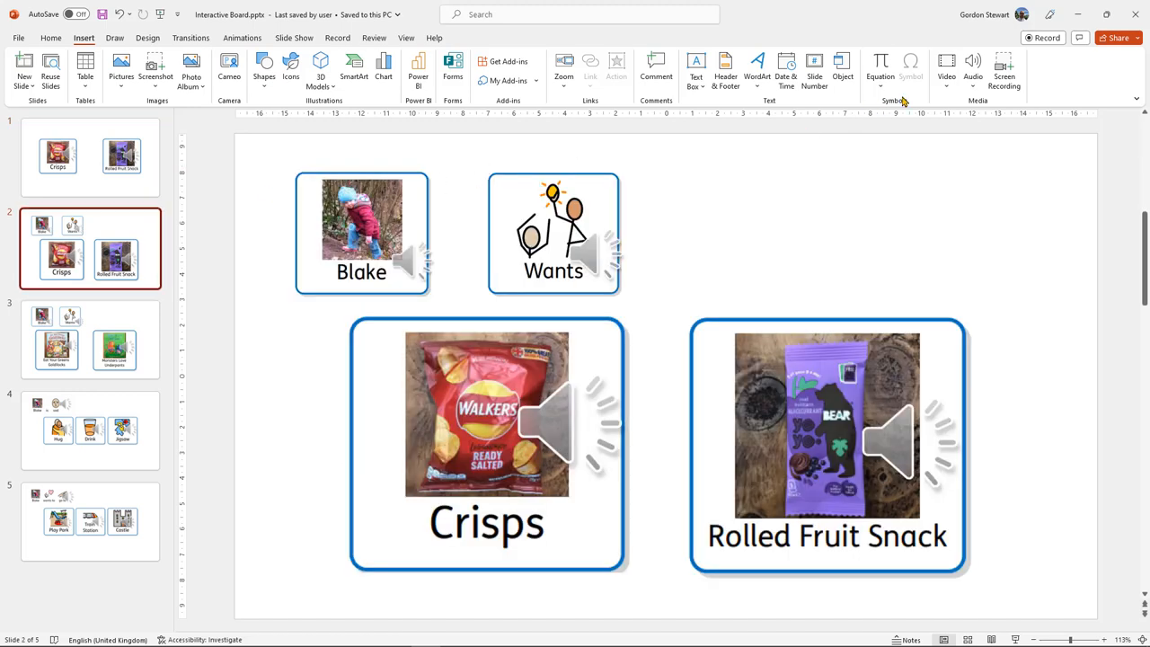
pyautogui.moveTo(1015, 638)
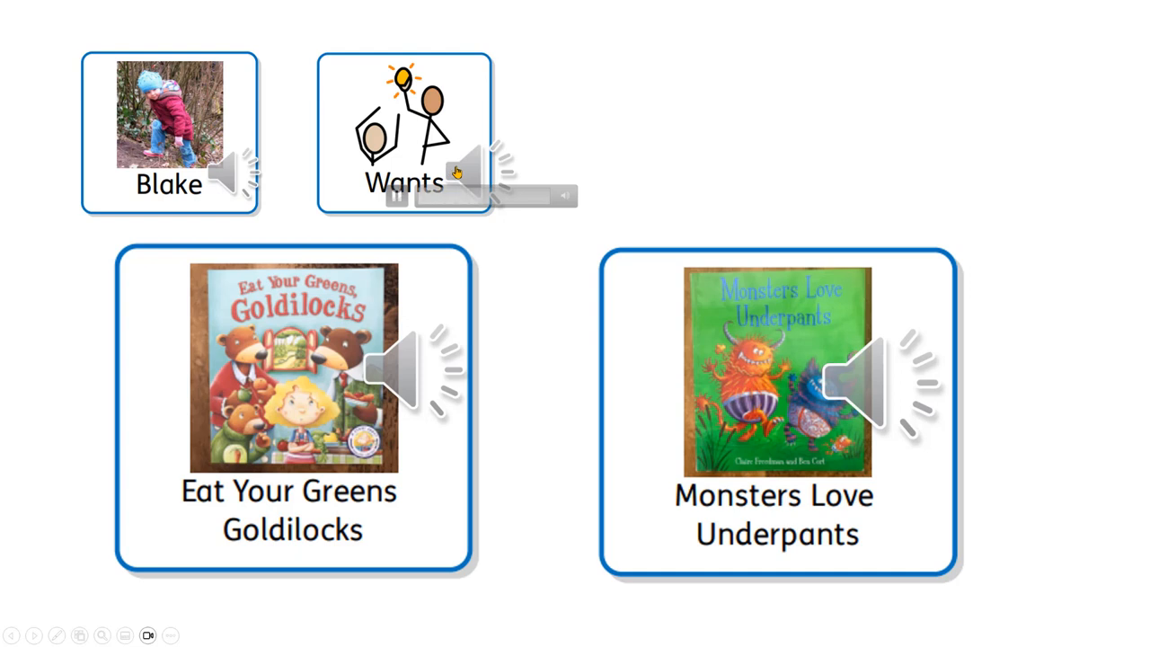
pyautogui.click(849, 373)
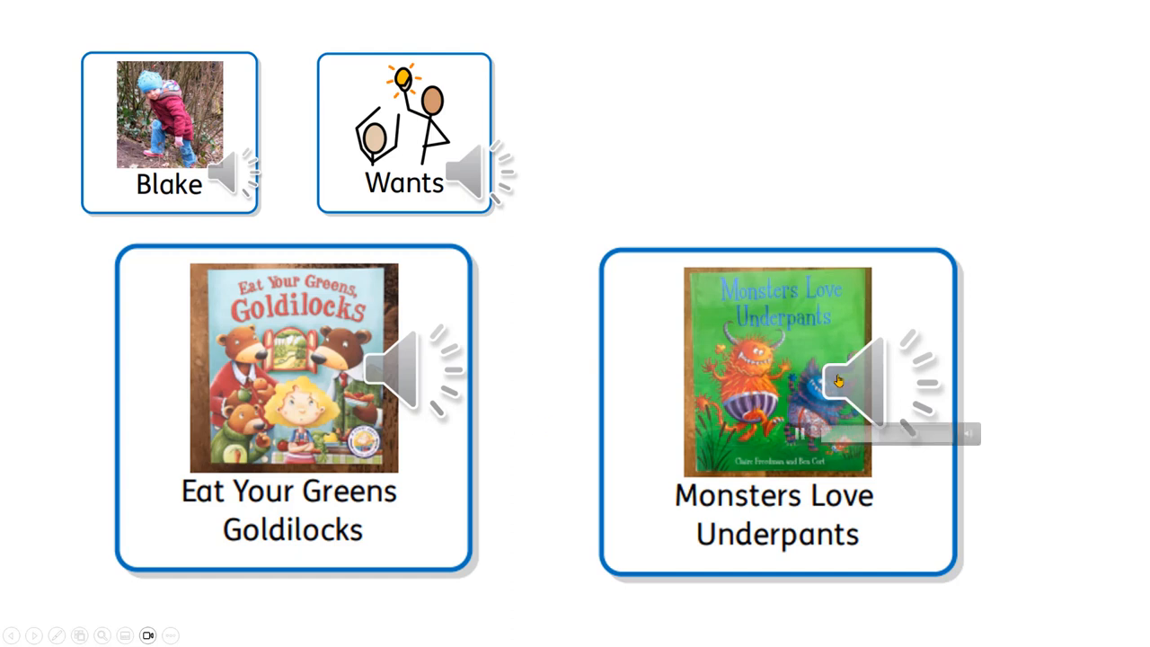